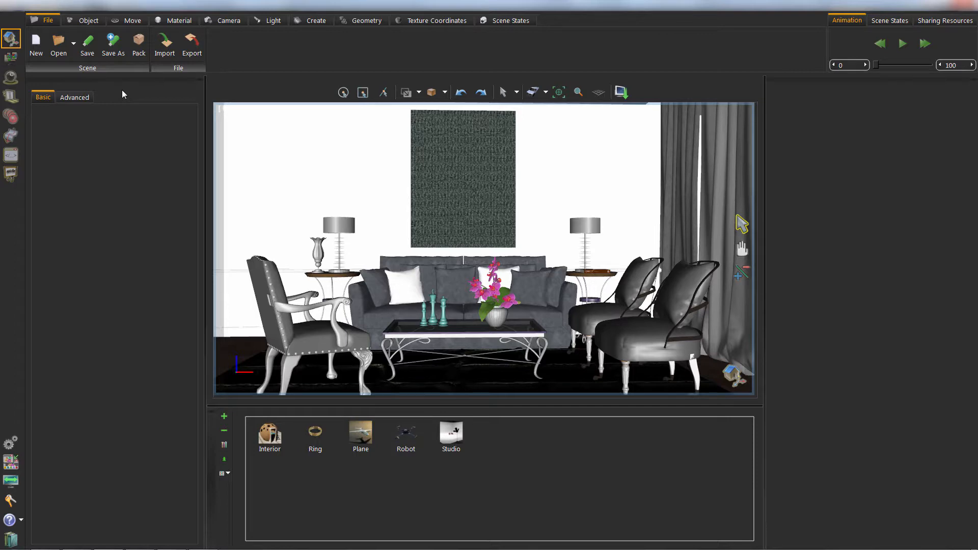
pyautogui.moveTo(65, 85)
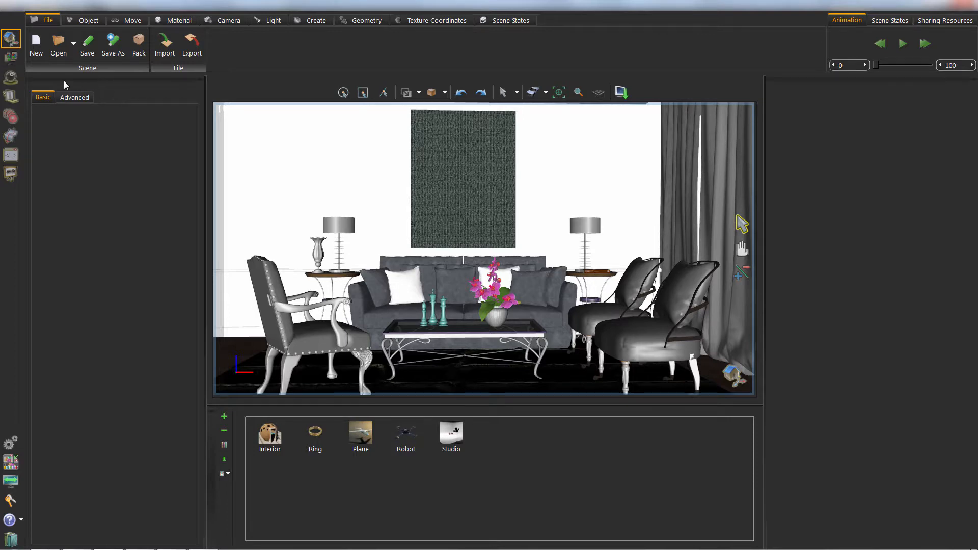
# Step: Open the Render Settings panel for the living room scene from the sidebar
pyautogui.click(11, 76)
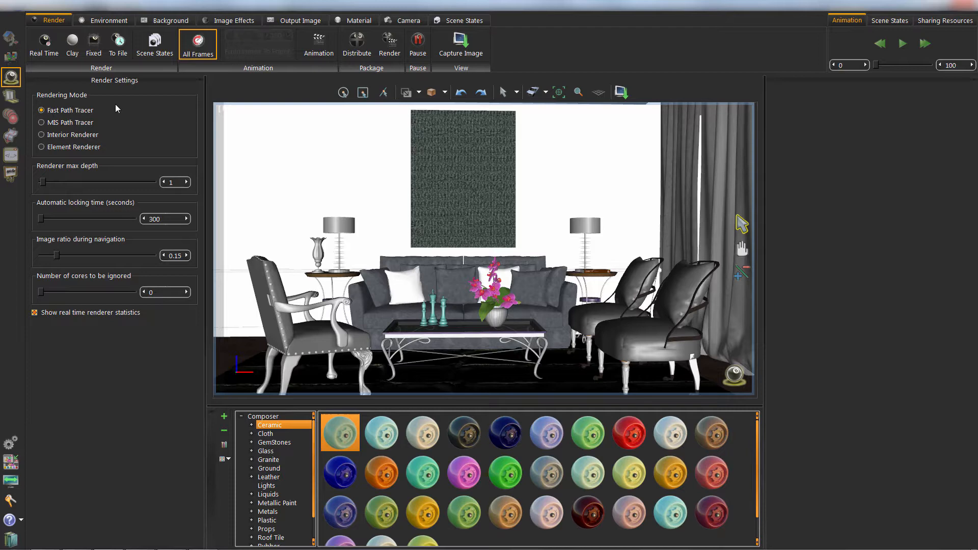
pyautogui.moveTo(608, 477)
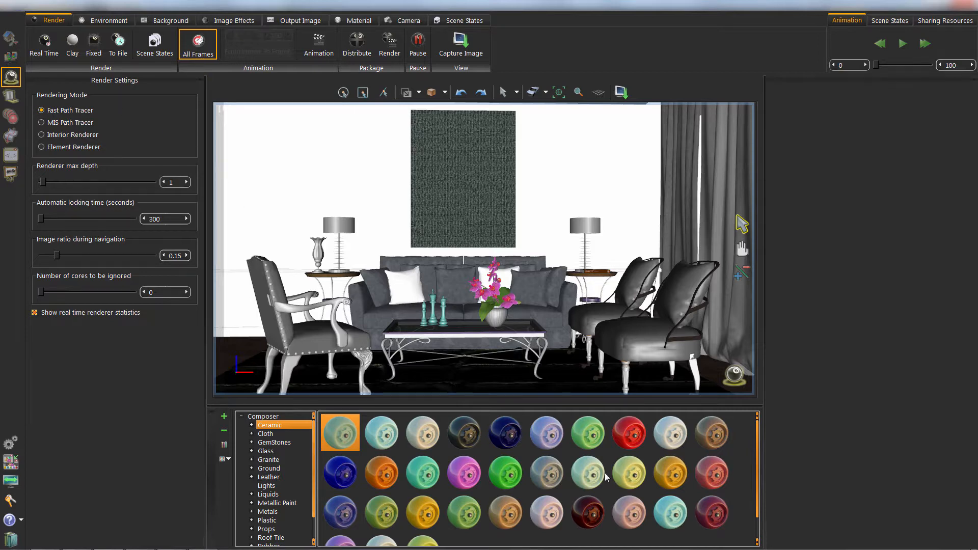
# Step: Scroll the Ceramic library and select Bright White Ceramic to view its plastic-type properties
pyautogui.scroll(-3)
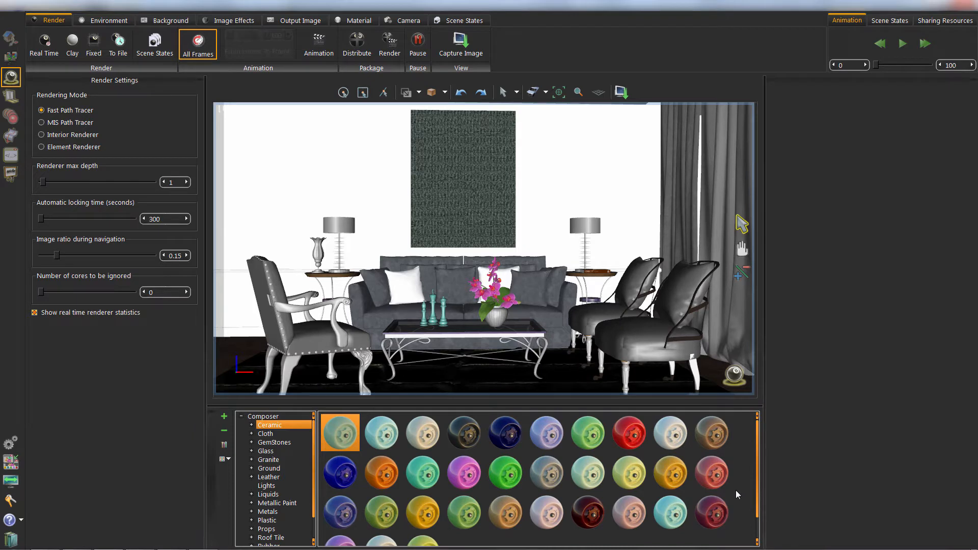
pyautogui.click(670, 433)
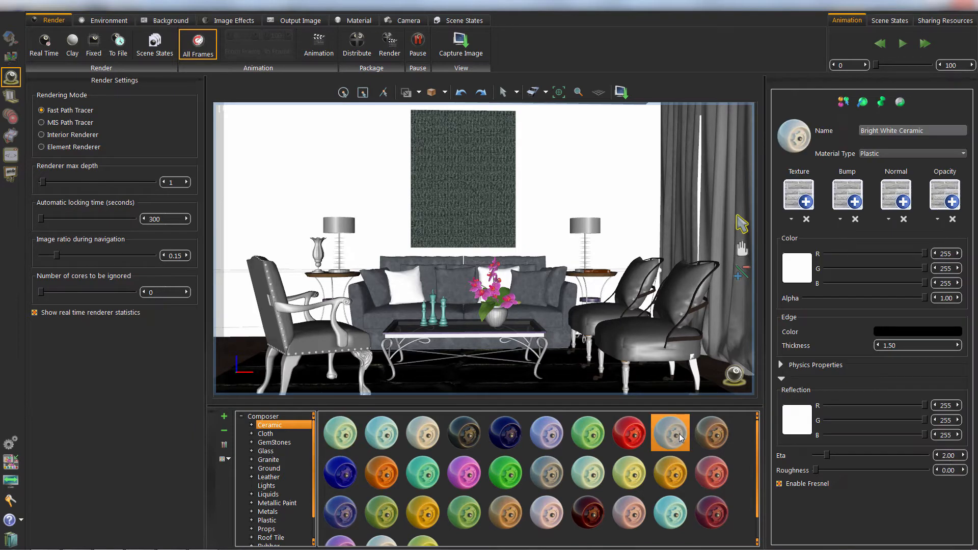
pyautogui.moveTo(669, 434)
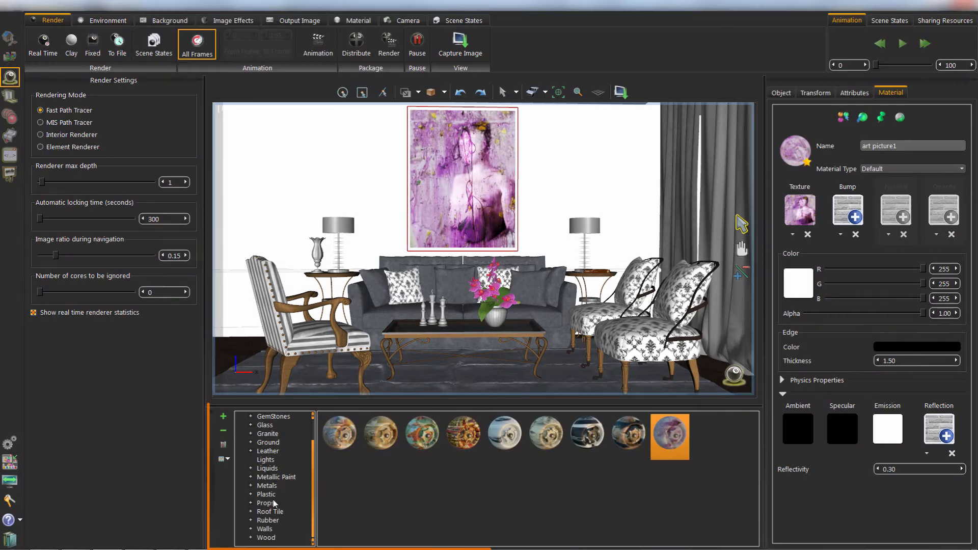
# Step: Browse the Props and other material categories, then take a camera view snapshot
pyautogui.click(264, 434)
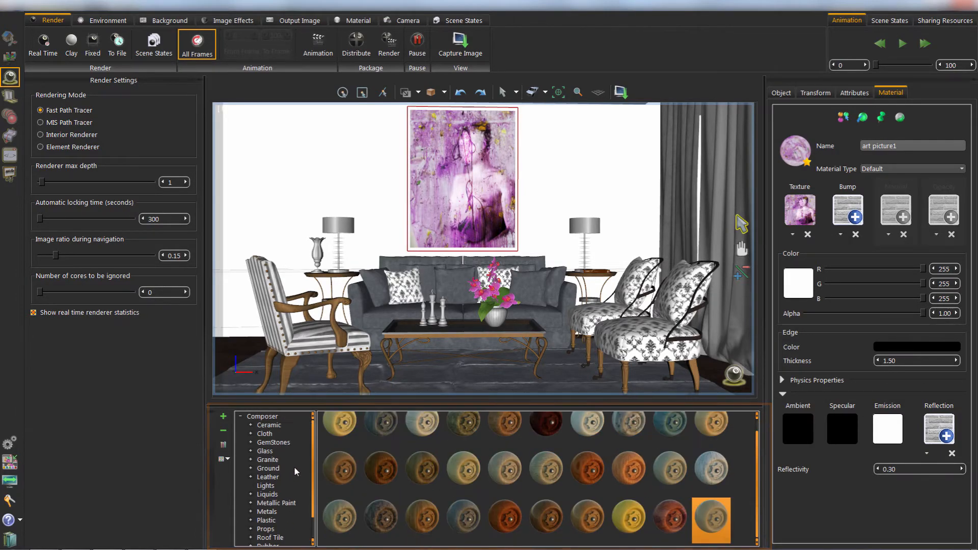
pyautogui.click(409, 20)
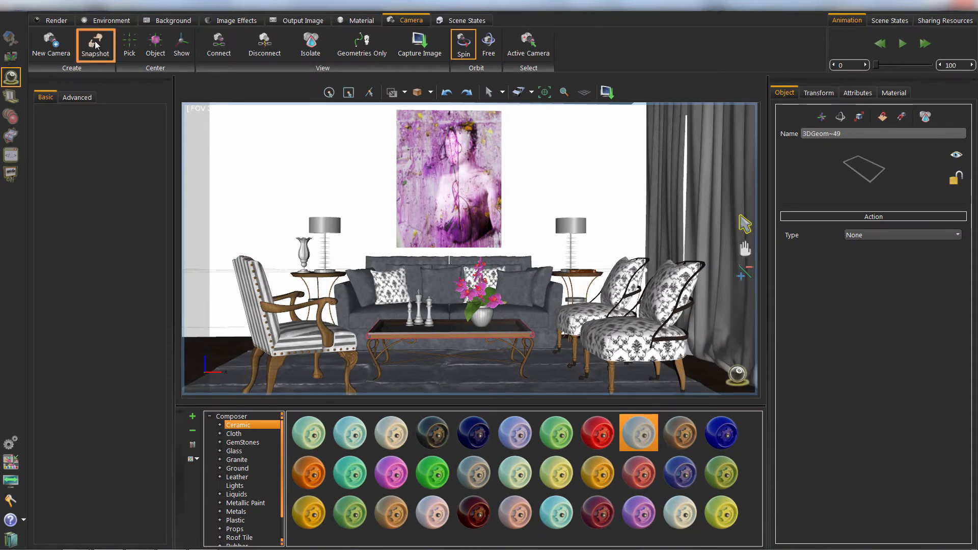
pyautogui.click(95, 45)
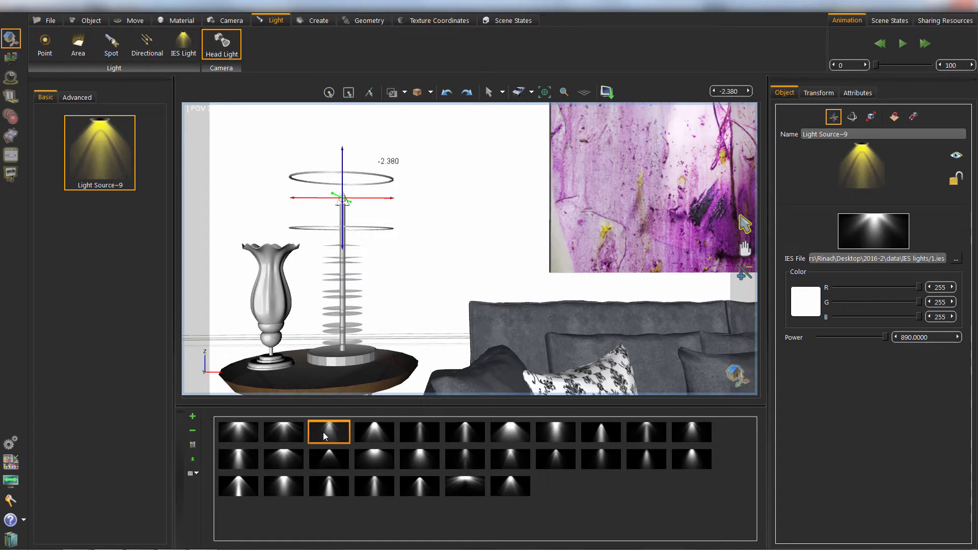
# Step: Assign a light profile from the library to the lamp's IES light
pyautogui.click(328, 431)
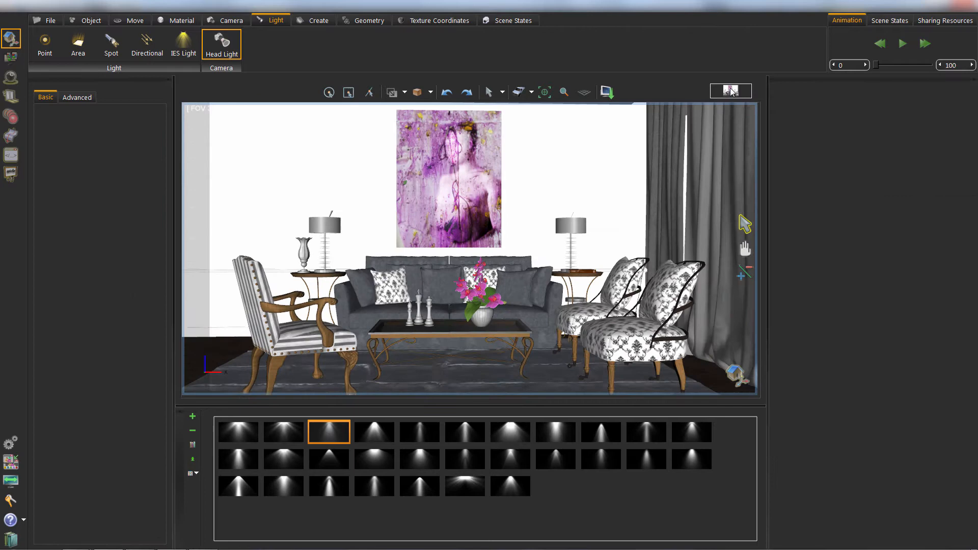
pyautogui.click(44, 44)
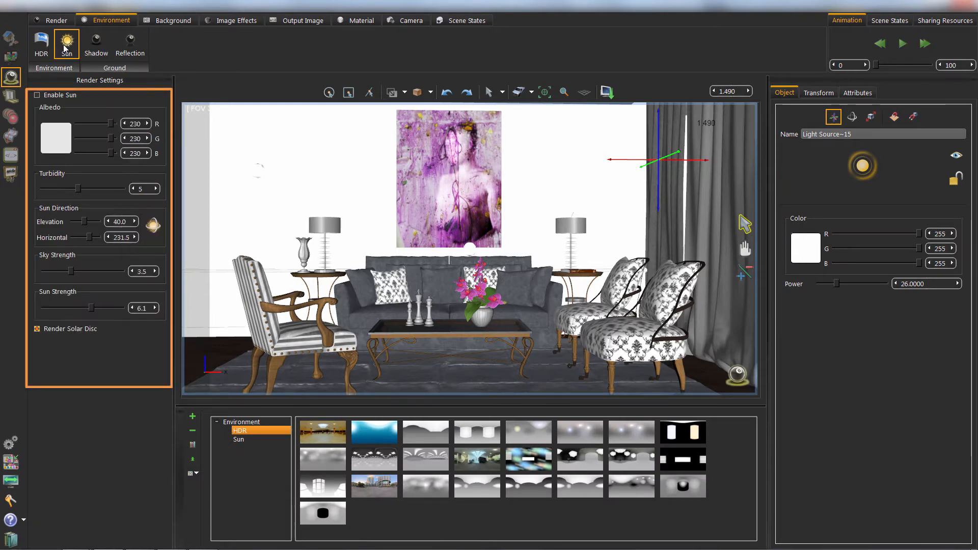
# Step: Enable HDR environment lighting at brightness 2.20, trying several HDR images
pyautogui.click(41, 44)
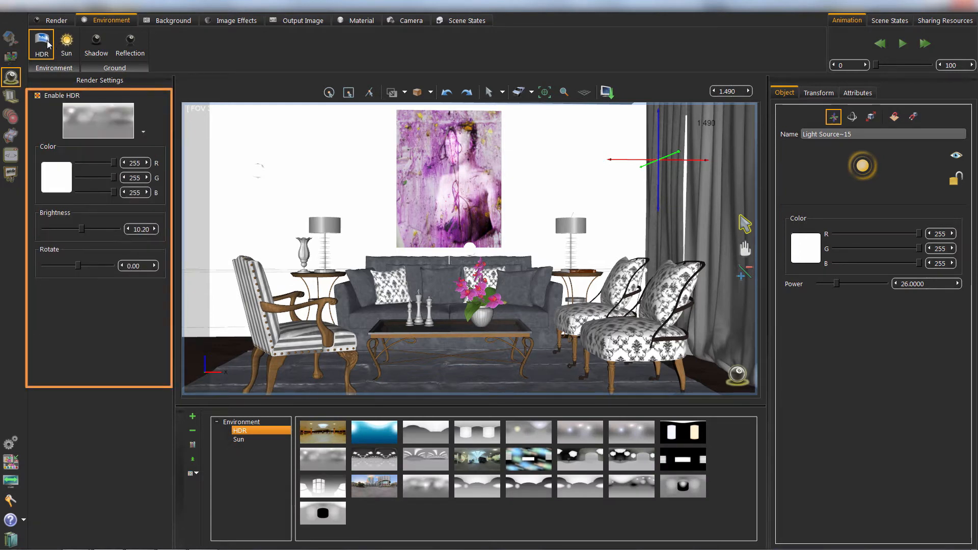
pyautogui.click(238, 439)
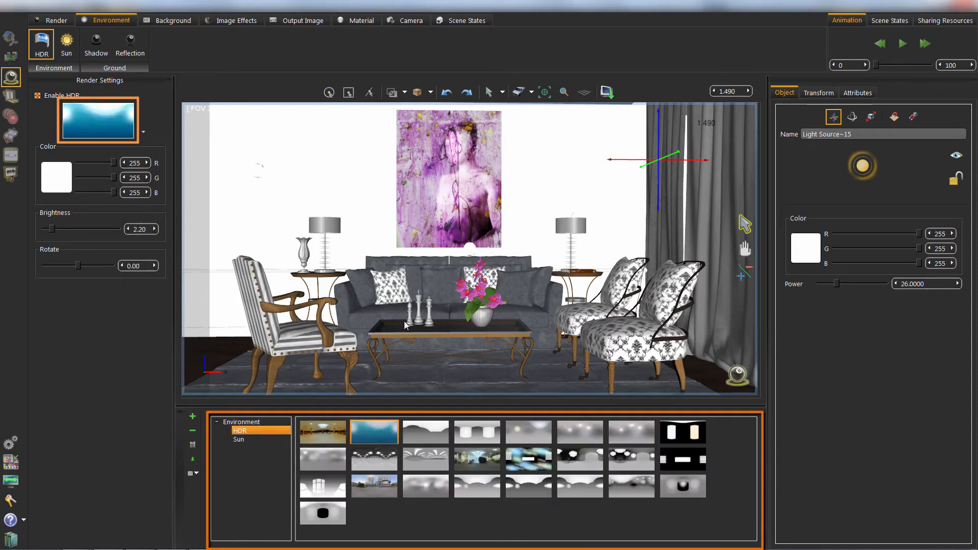
pyautogui.click(579, 460)
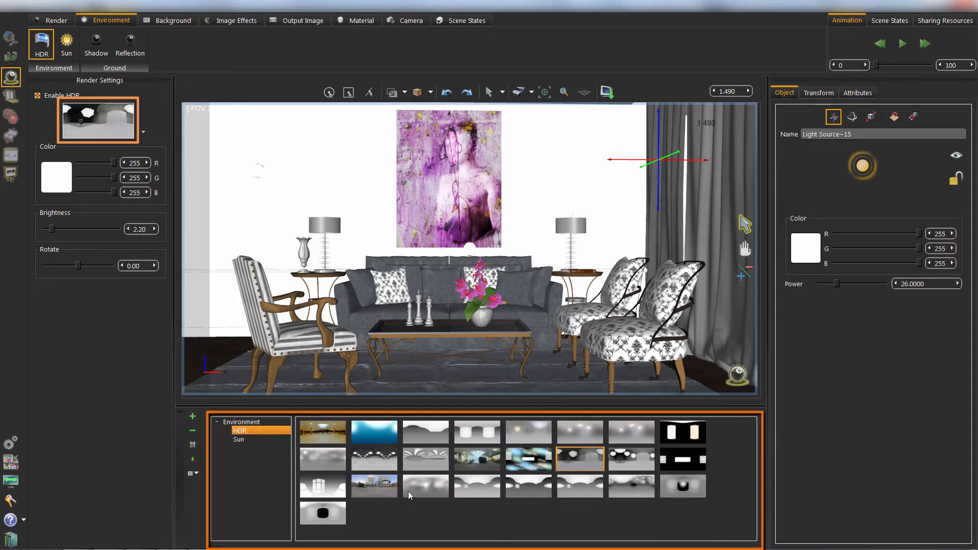
pyautogui.click(322, 459)
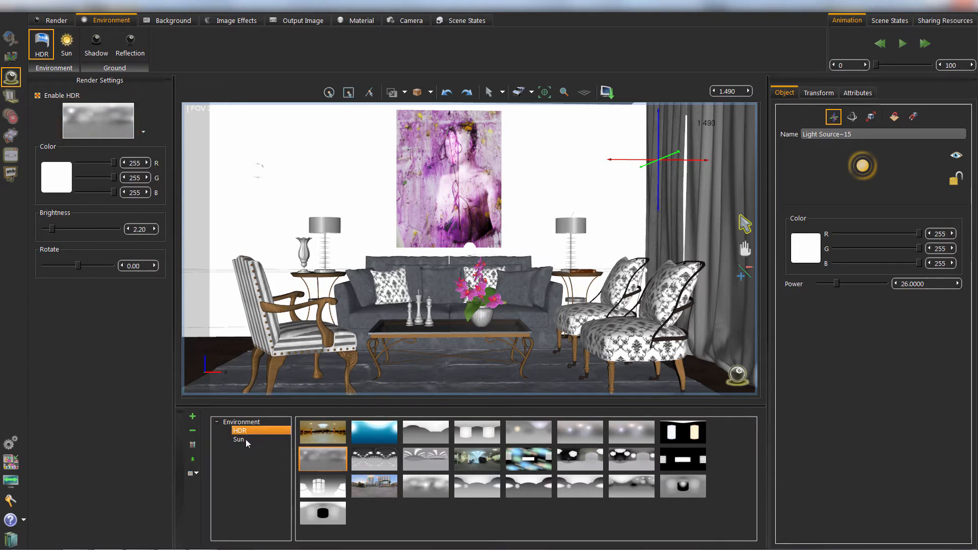
pyautogui.click(56, 20)
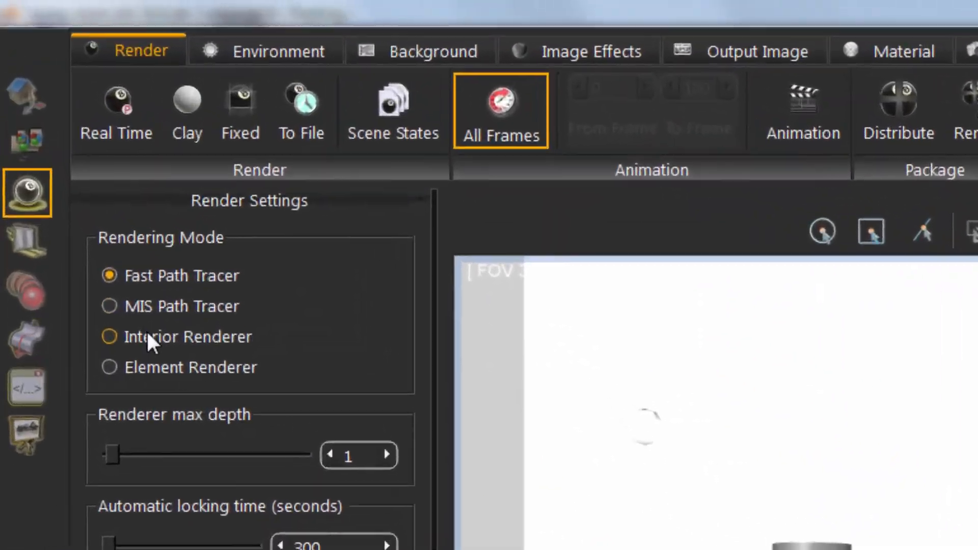
# Step: Select Interior Renderer as the rendering mode
pyautogui.click(109, 335)
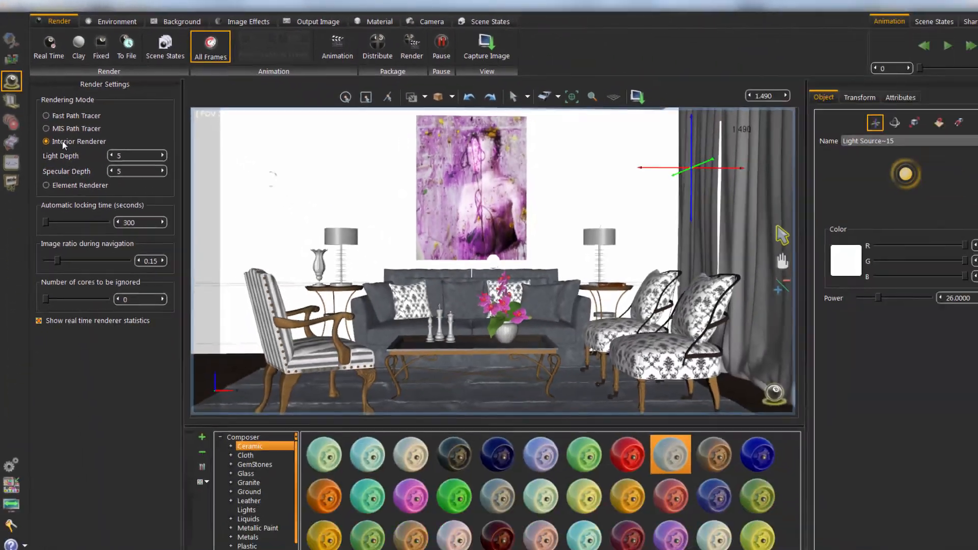
pyautogui.click(48, 47)
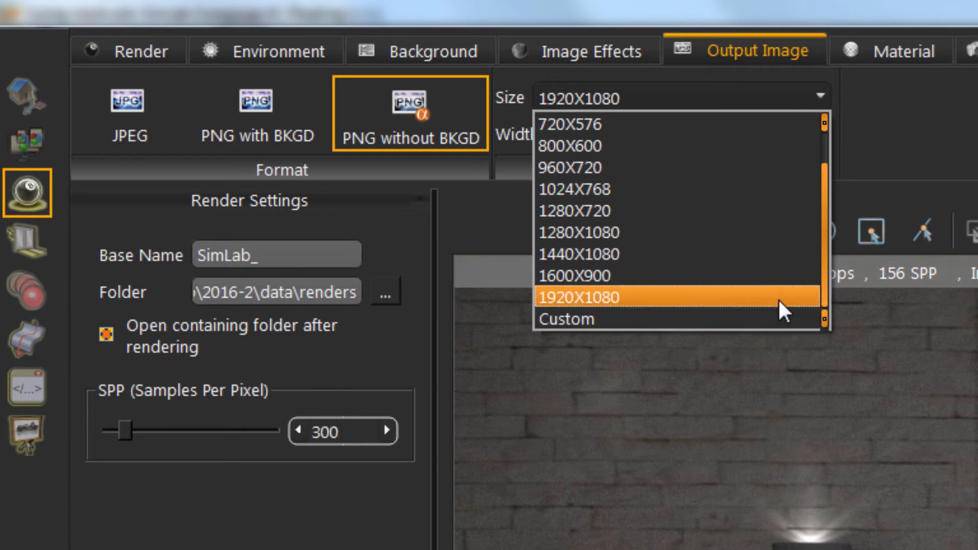
# Step: Set output size to 1920X1080 and format to JPEG after briefly choosing PNG
pyautogui.click(577, 297)
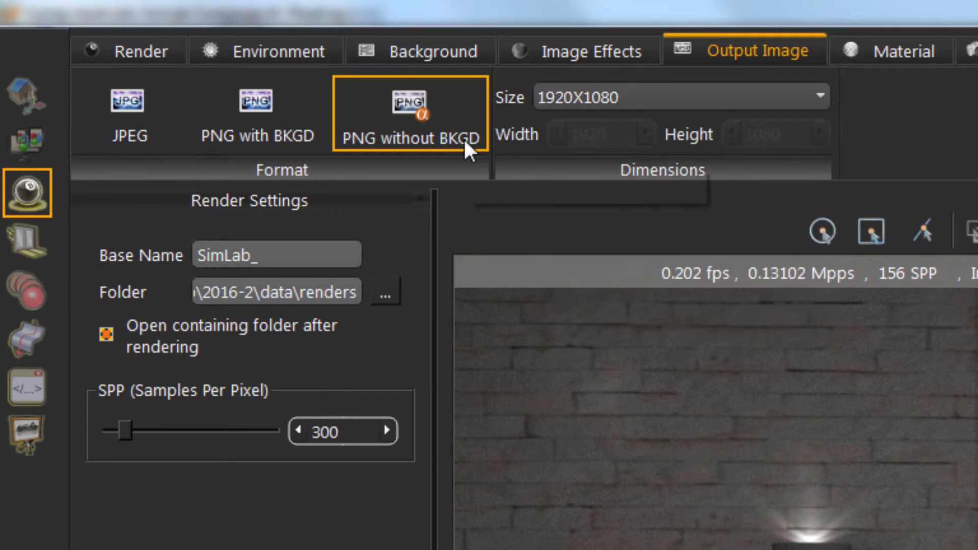
pyautogui.click(256, 102)
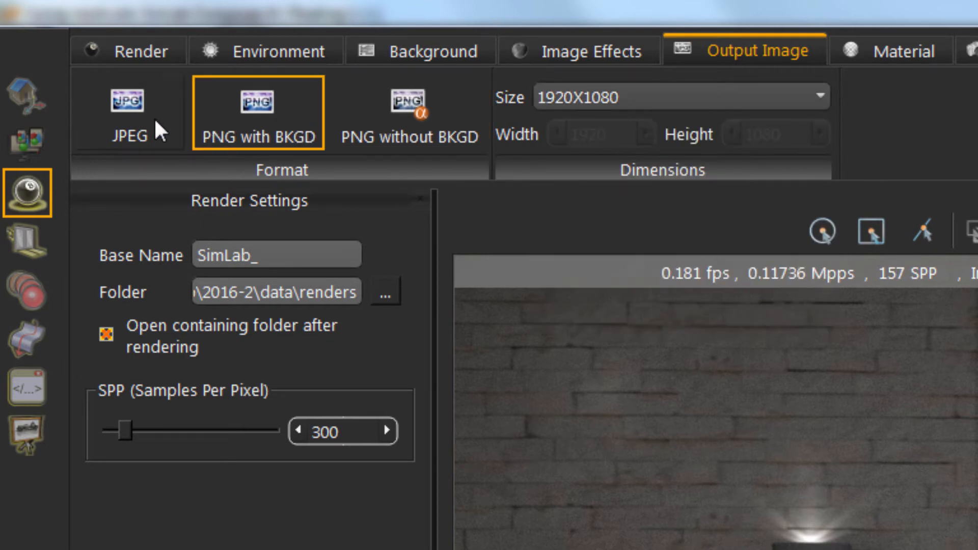
pyautogui.click(128, 103)
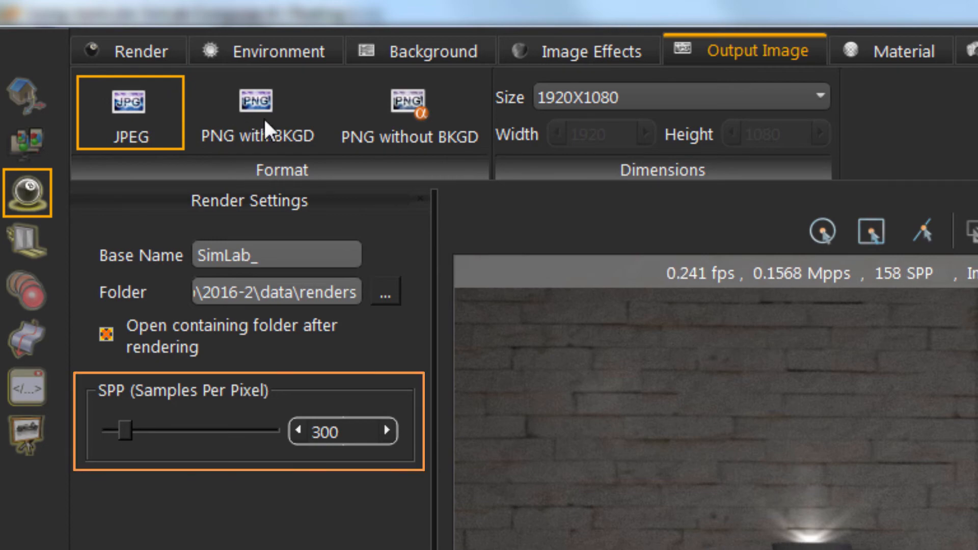
pyautogui.click(411, 103)
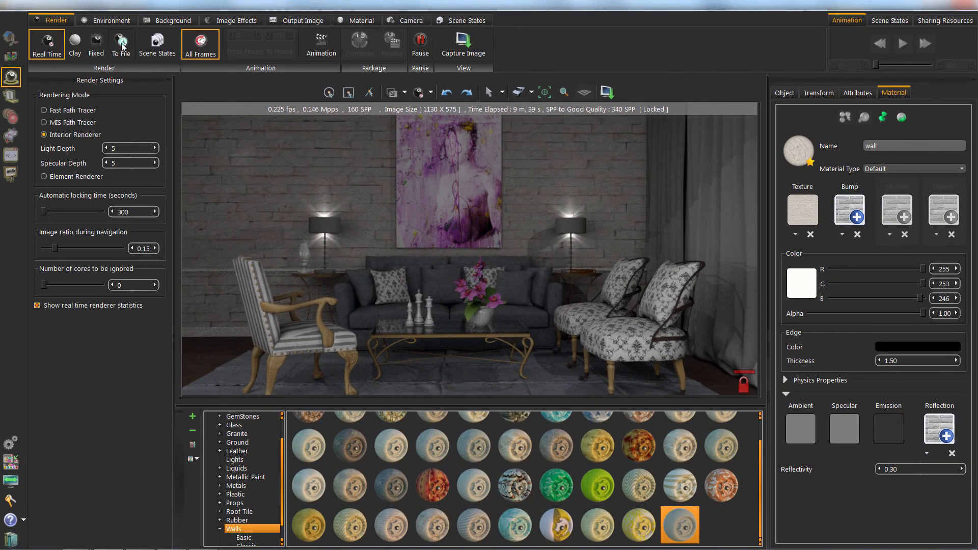
# Step: Render the living room To File as a 1920x1080 image
pyautogui.click(120, 40)
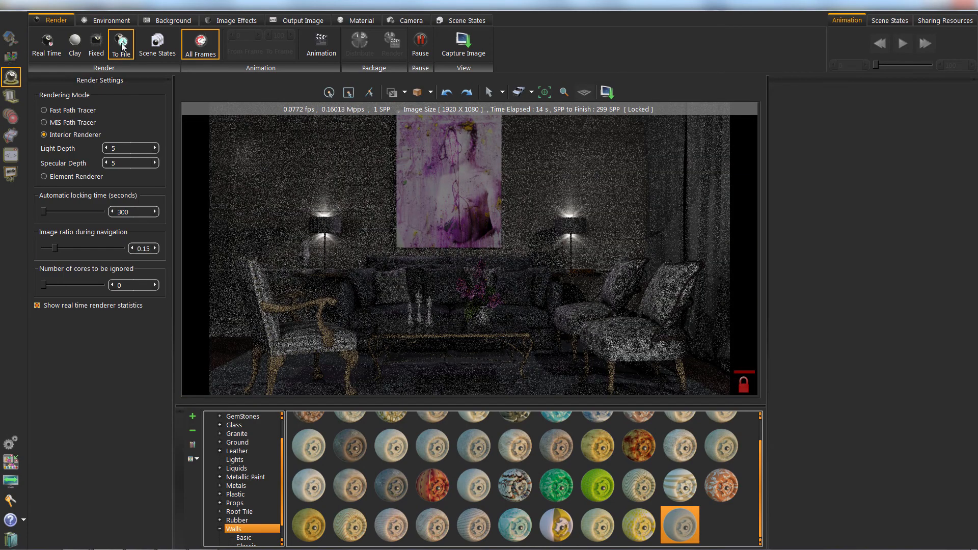